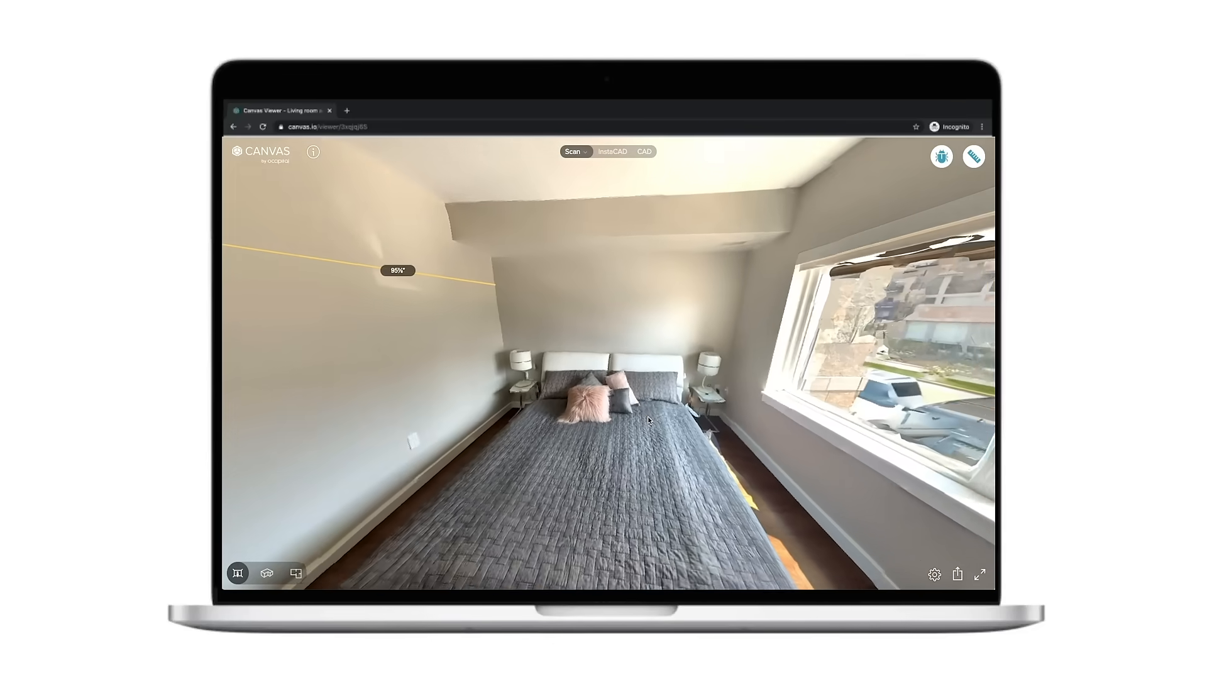
Step: Copy the bedroom scan's share link from the Share this model panel
{"action": "left_click", "coordinate": [956, 574]}
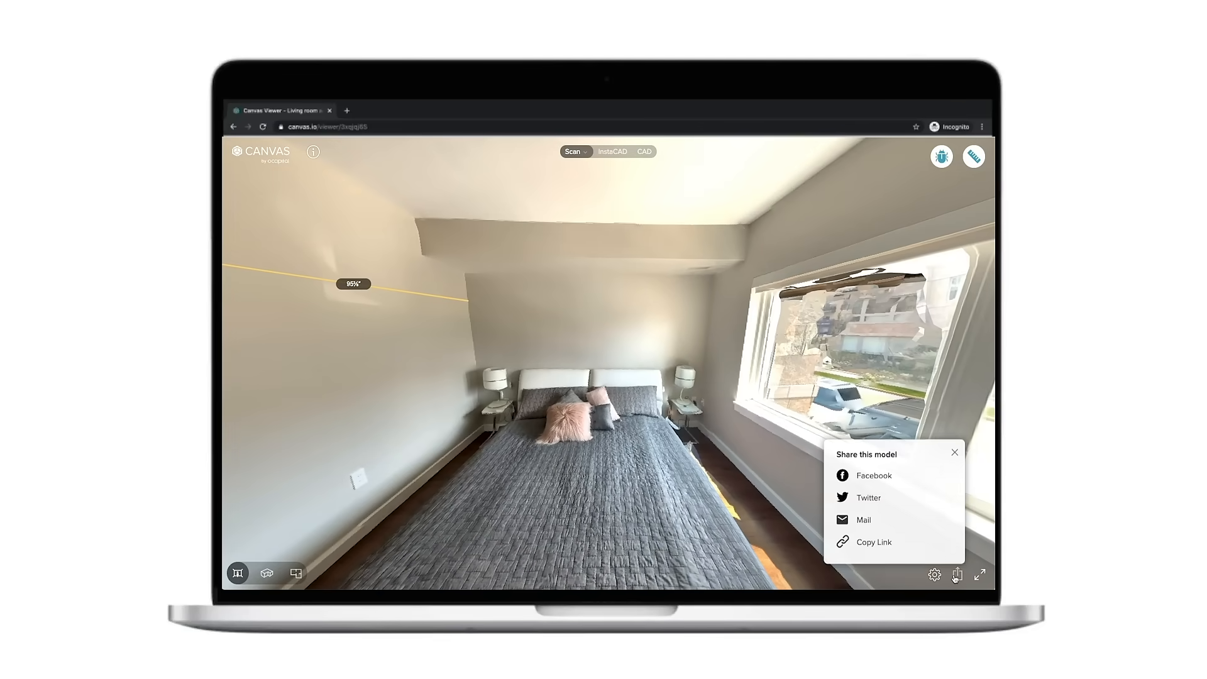
{"action": "left_click", "coordinate": [873, 542]}
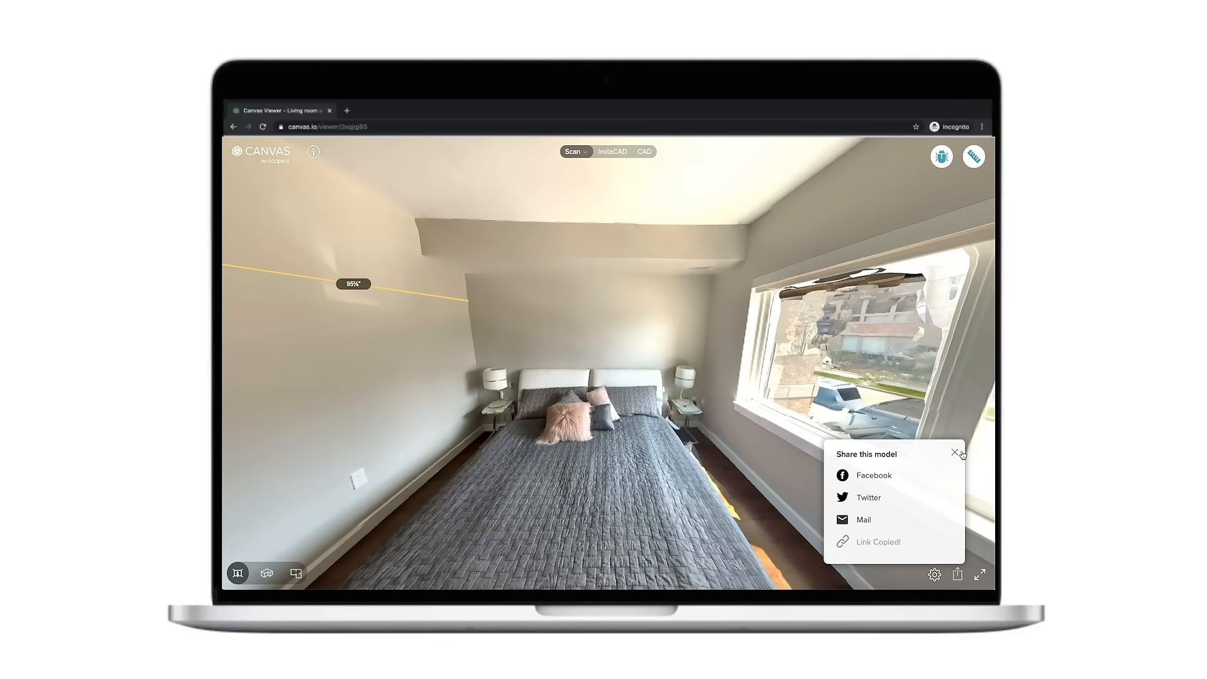